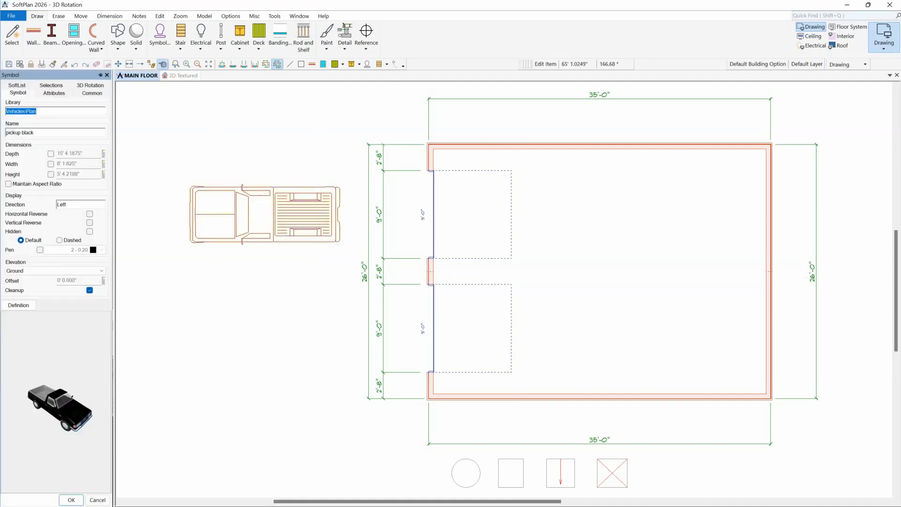
Step: Show the pickup truck symbol's 3D Rotation settings
click(90, 86)
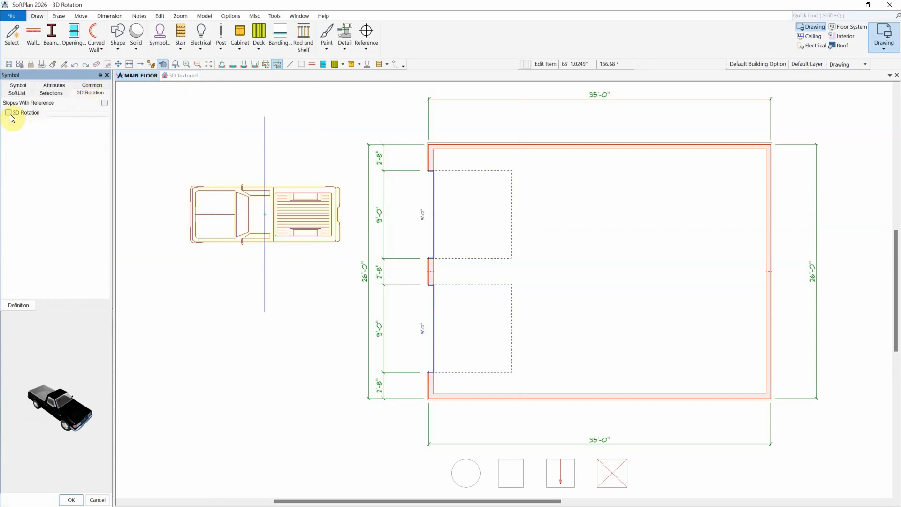
Step: Enable 3D Rotation on the truck and vary its roll angle until it tilts onto its side
click(7, 113)
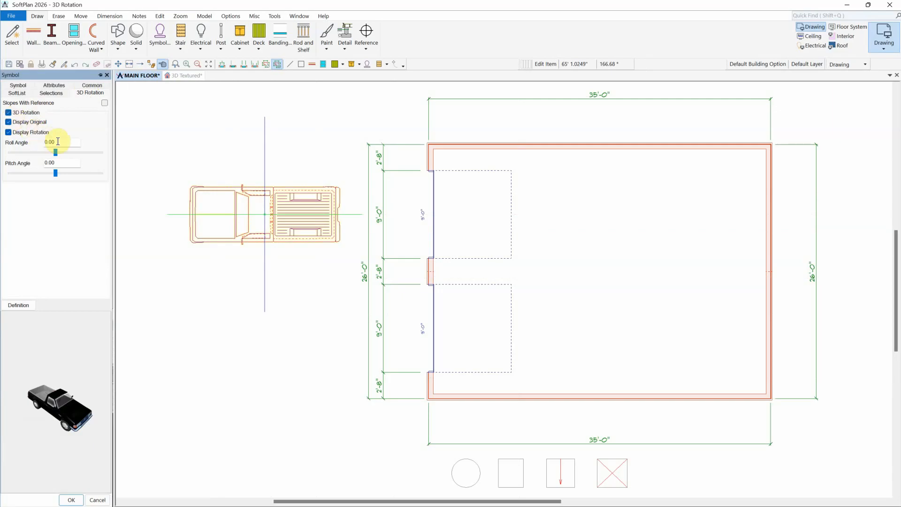
click(62, 142)
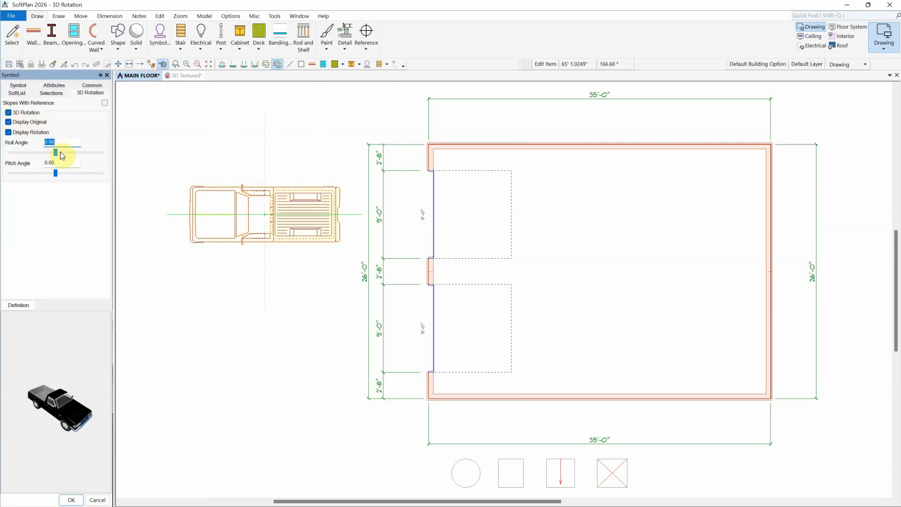
click(62, 162)
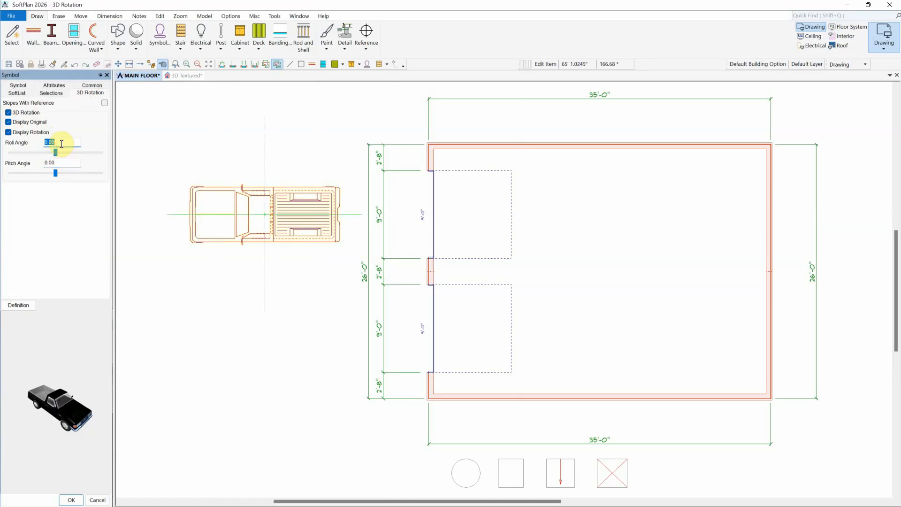
text(4)
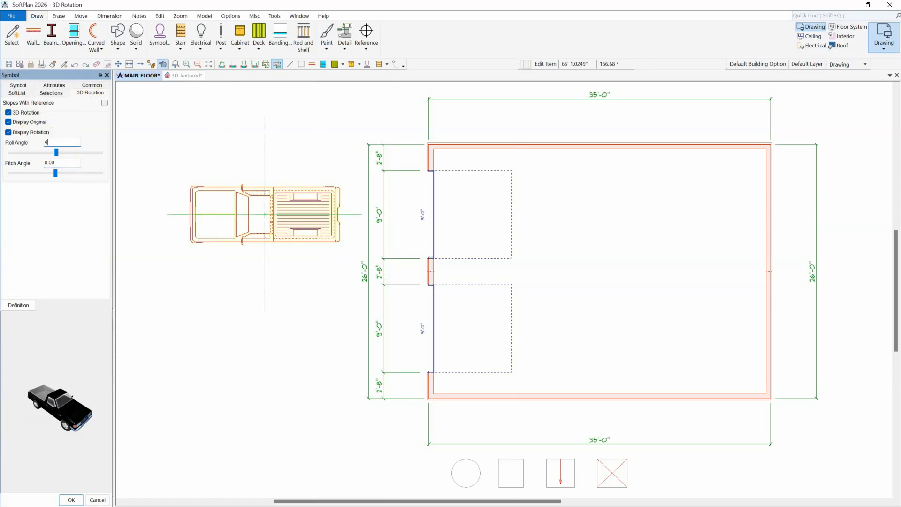
drag(55, 152, 66, 152)
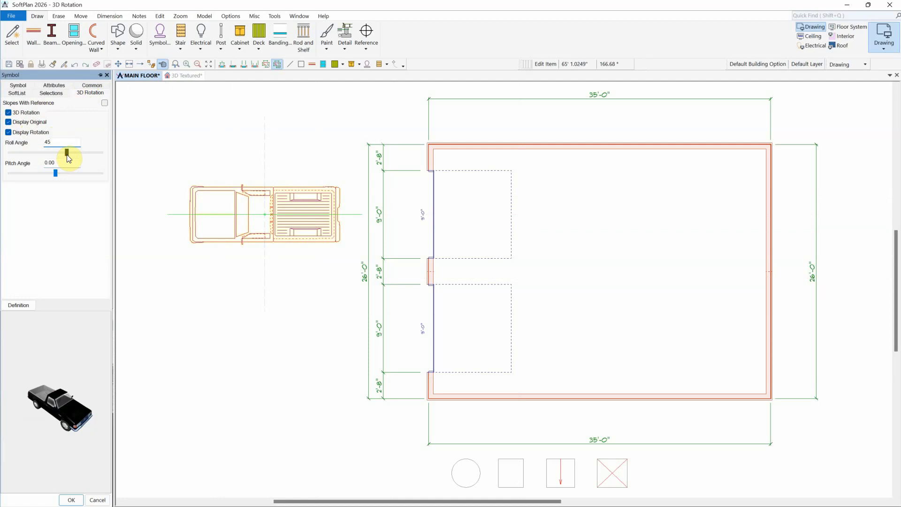
drag(68, 152, 85, 152)
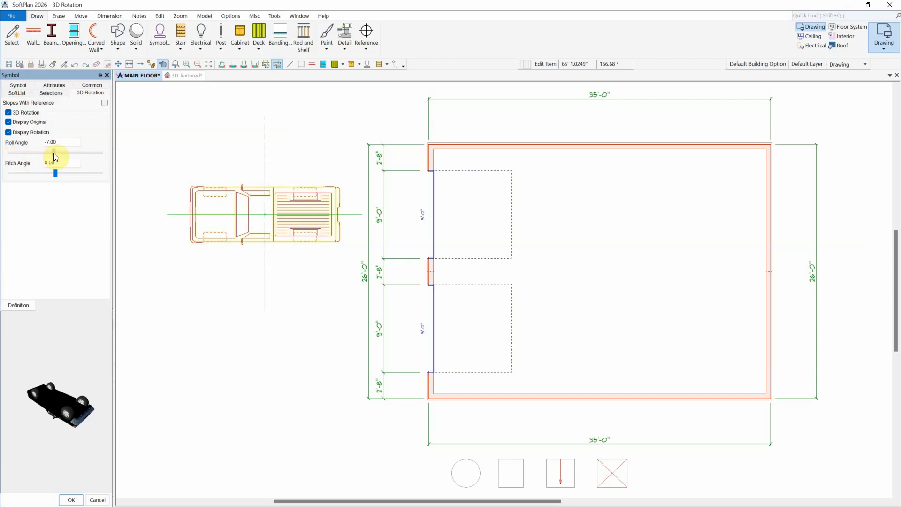
drag(55, 152, 66, 152)
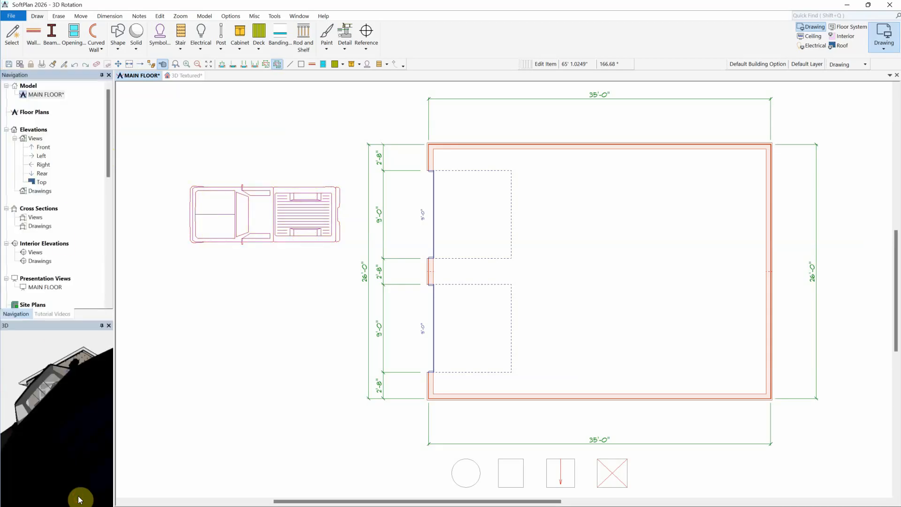
Step: In the 3D Textured view, give the truck a -45° pitch and edit its roll toward 45°
click(187, 75)
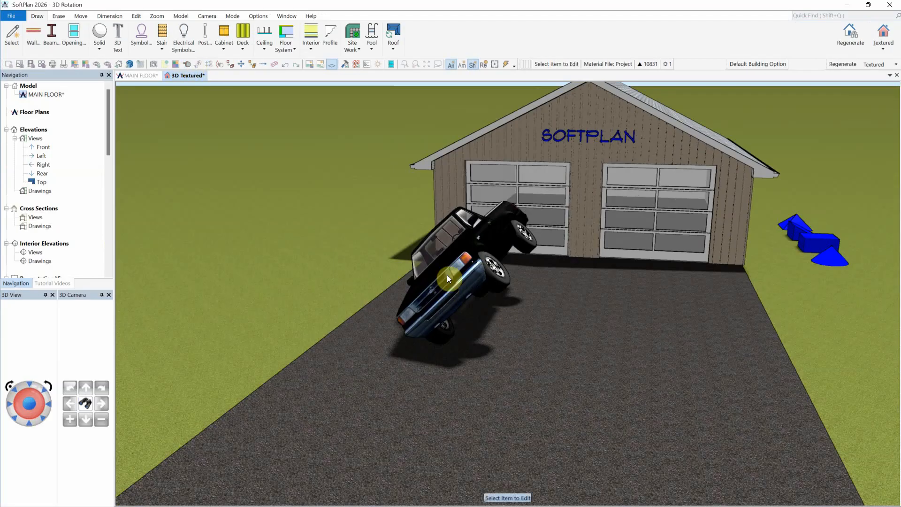
click(449, 278)
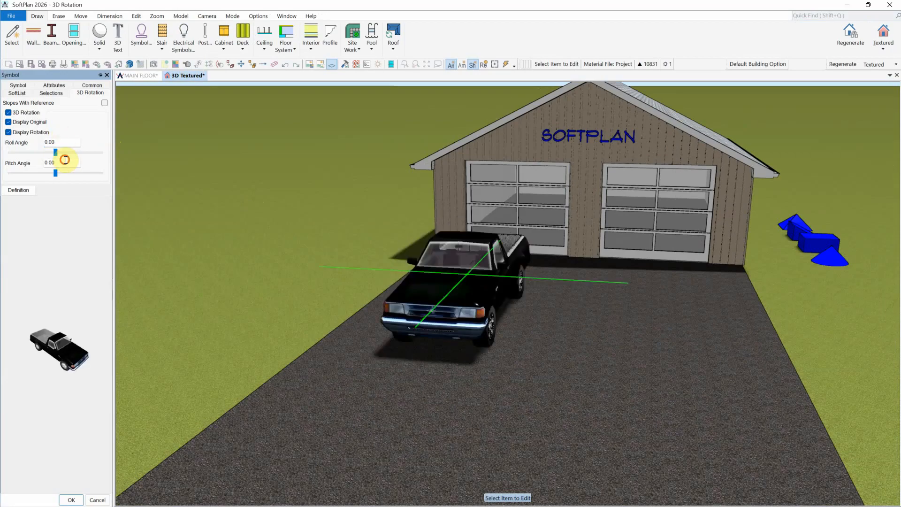
drag(56, 172, 67, 172)
text(-45)
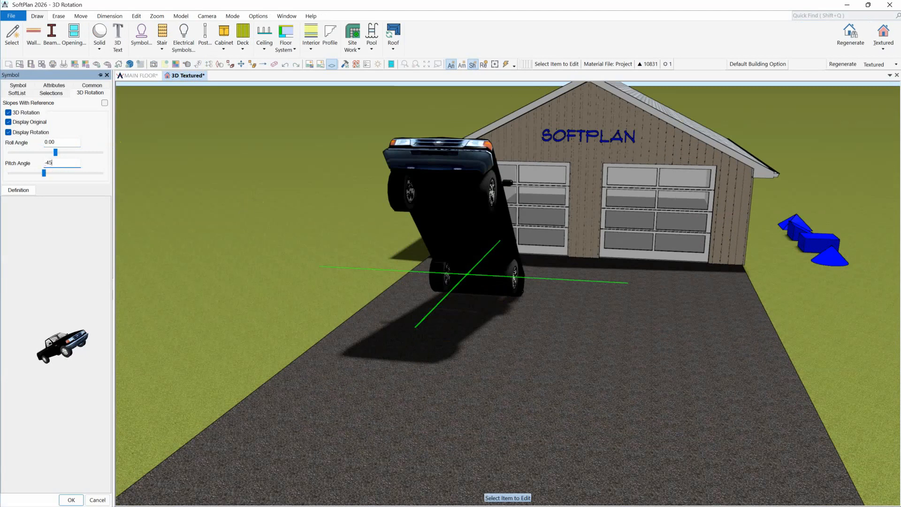
click(62, 141)
text(45)
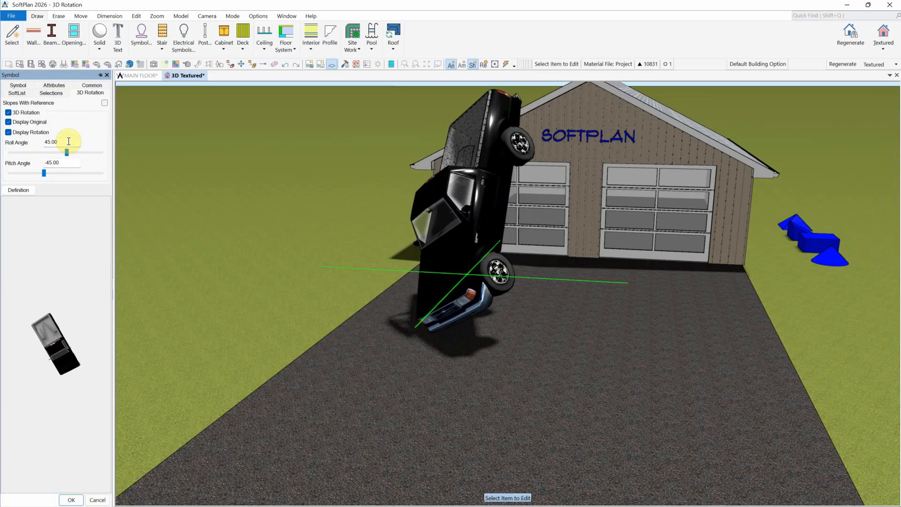
mouse_move(138, 75)
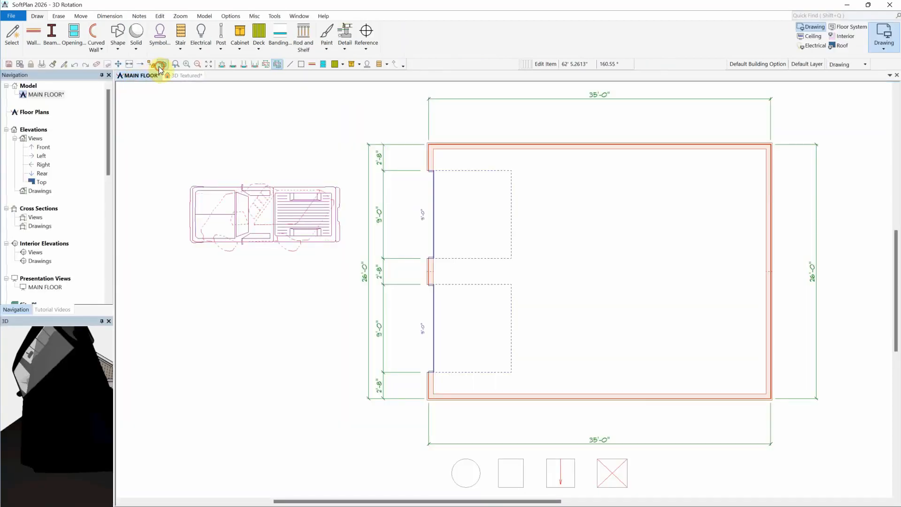
Step: Compare the truck's original and rotated plan outlines, keeping only the rotated one
click(160, 65)
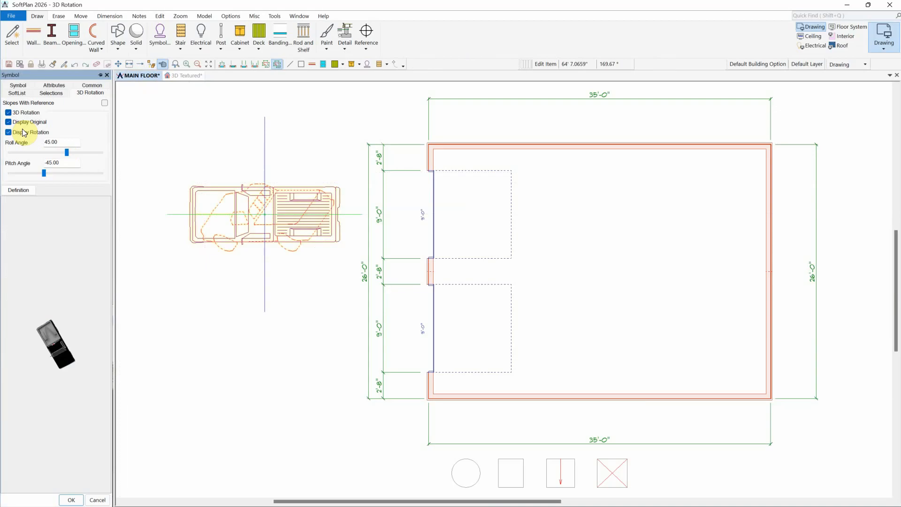
click(8, 132)
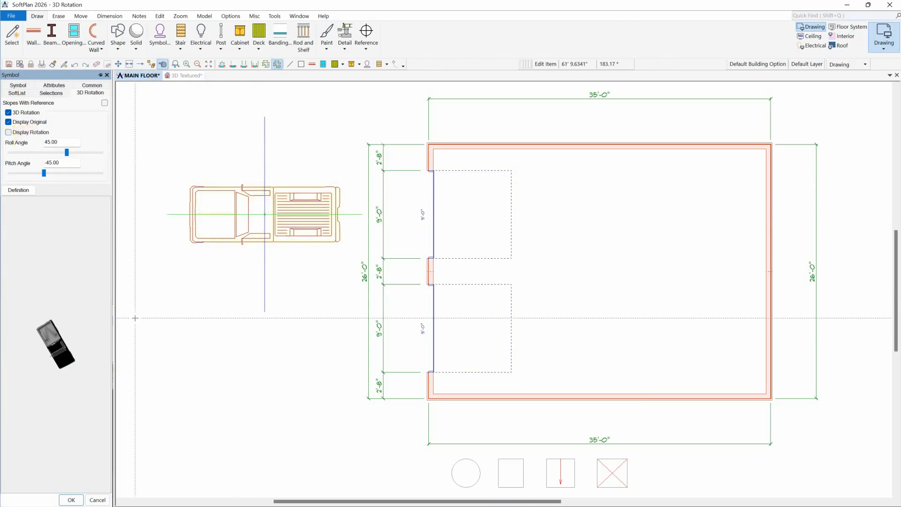
click(71, 499)
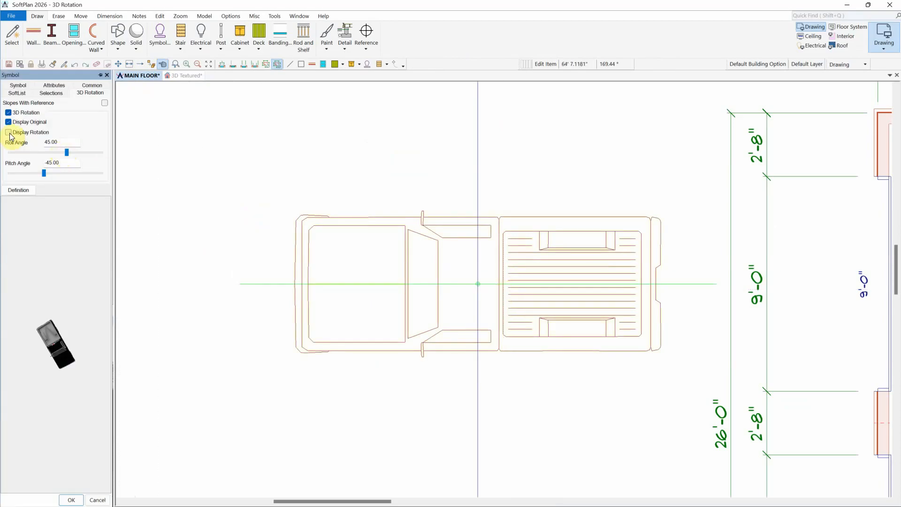
click(8, 132)
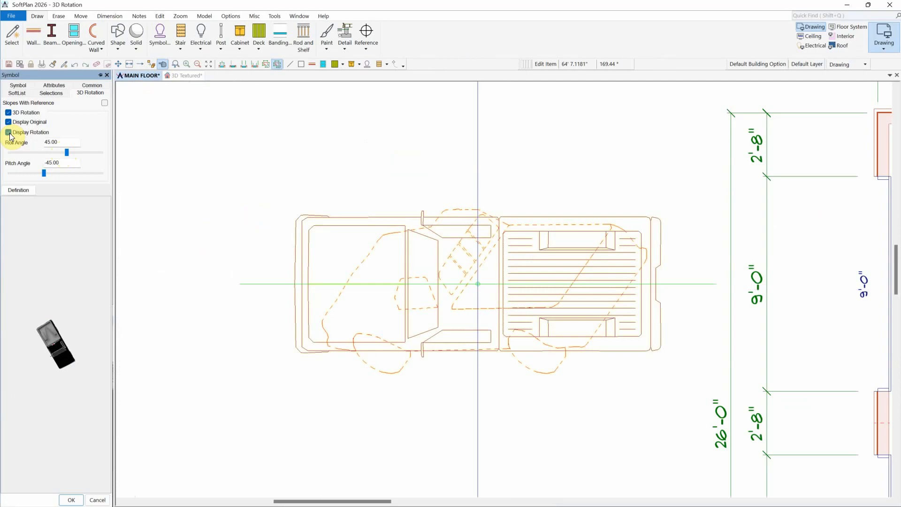
click(8, 133)
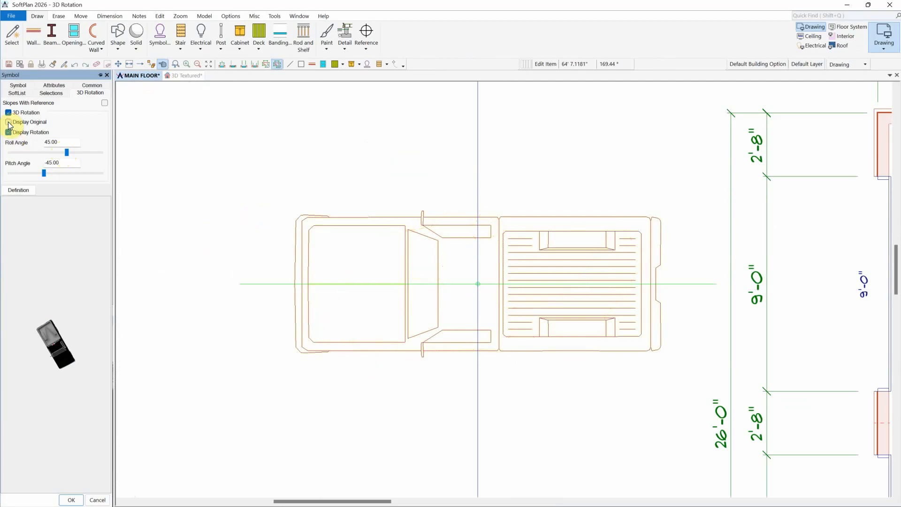
click(8, 122)
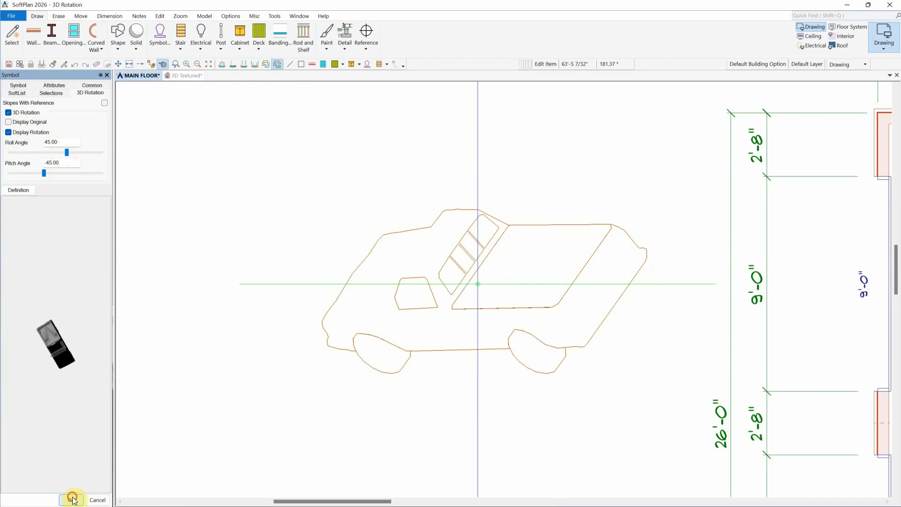
click(71, 499)
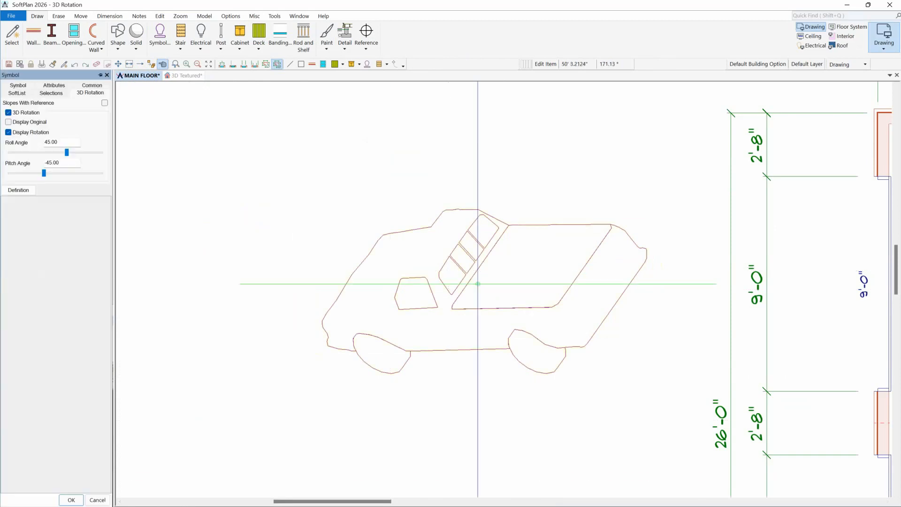
Step: Toggle Display Original again to compare, then leave the plan showing the rotated truck
click(8, 132)
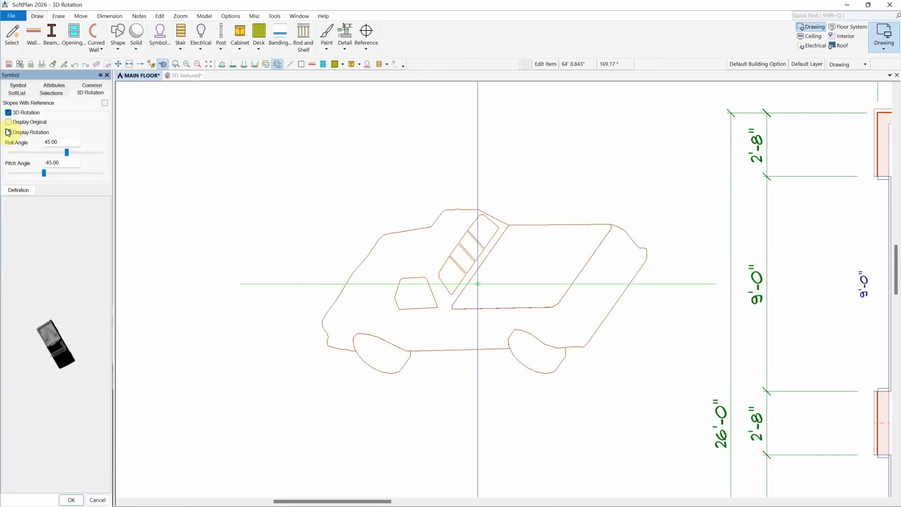
click(8, 122)
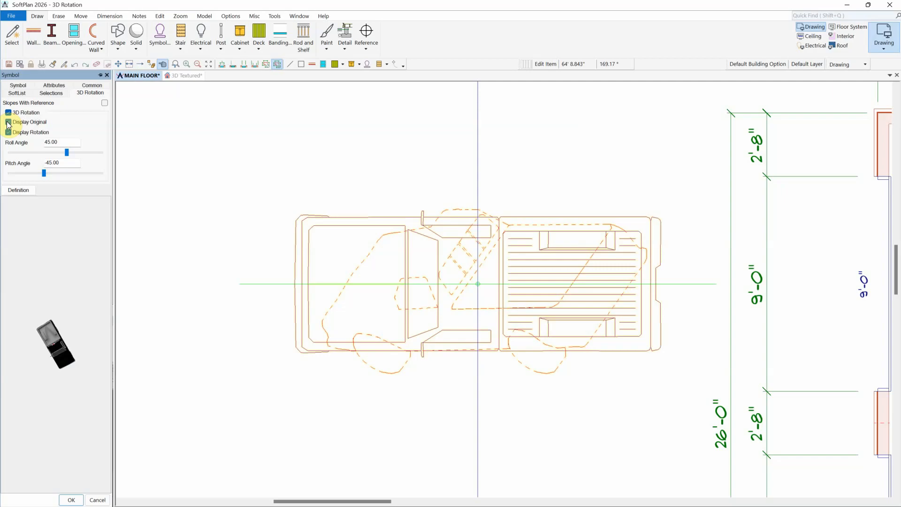
click(9, 122)
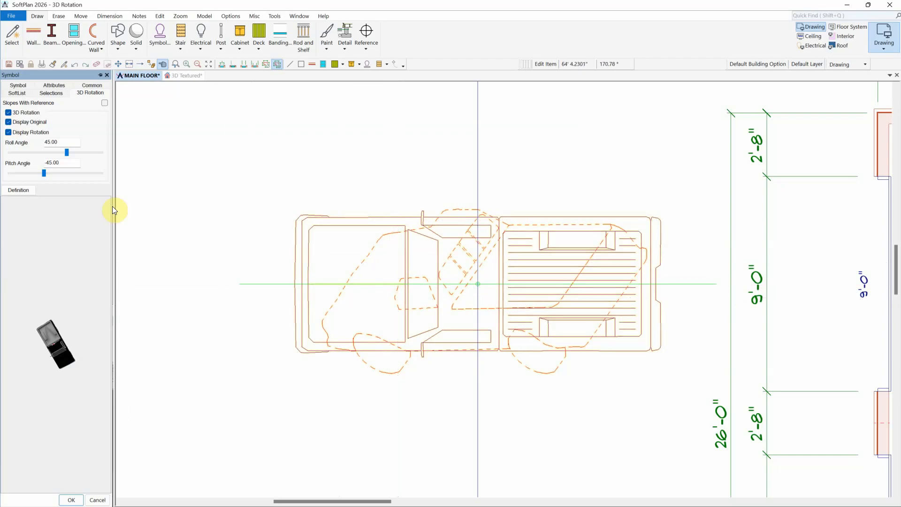
click(8, 122)
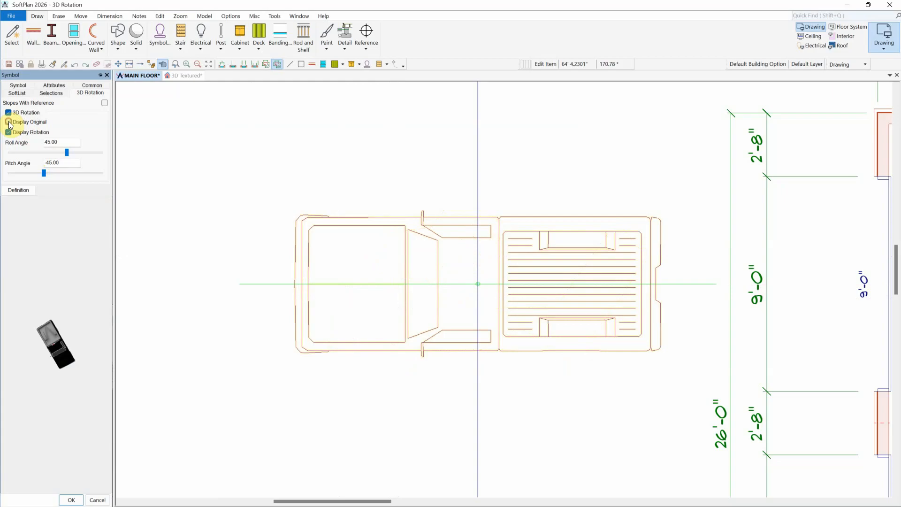
click(71, 499)
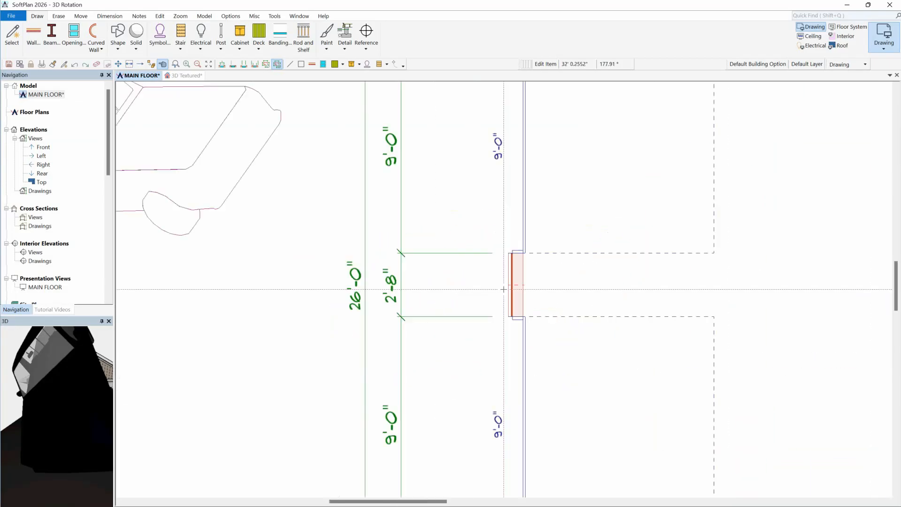
Step: Place a 'ceiling dish round' light from the electrical symbols and rotate it 90° to face out from the garage wall
click(199, 36)
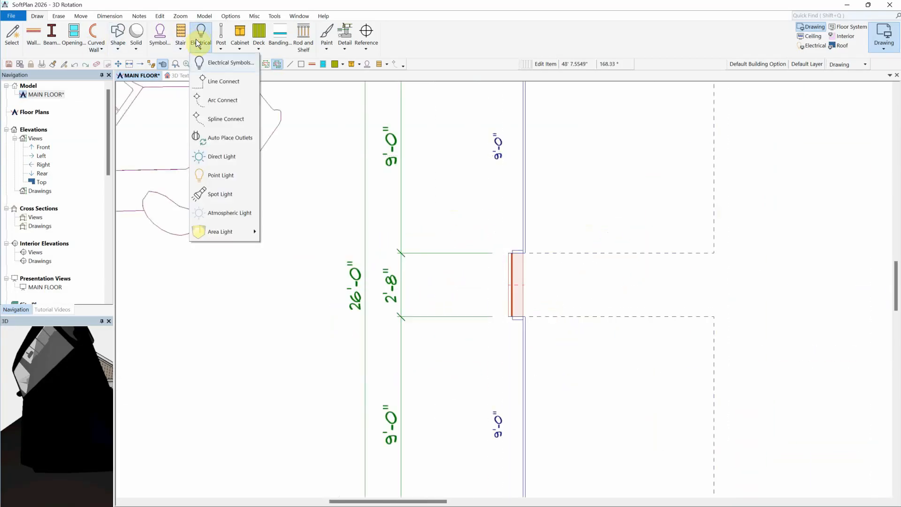
click(230, 62)
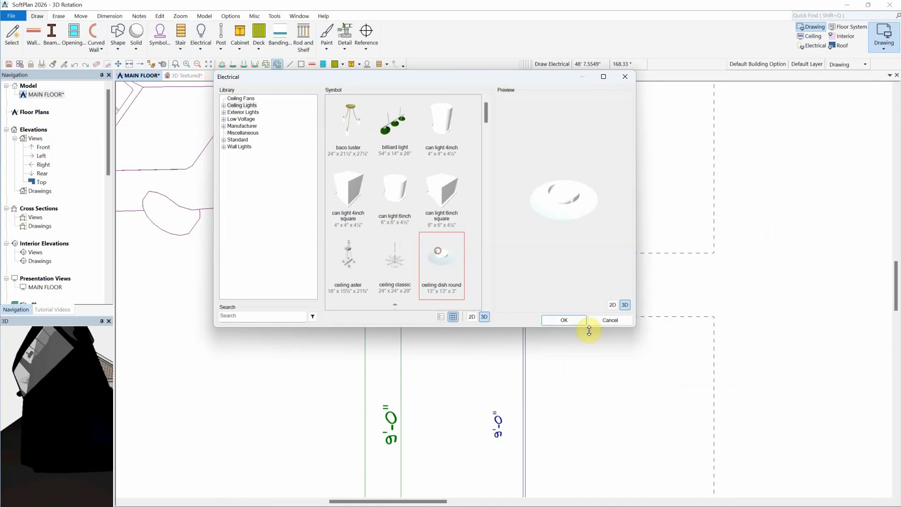
click(562, 320)
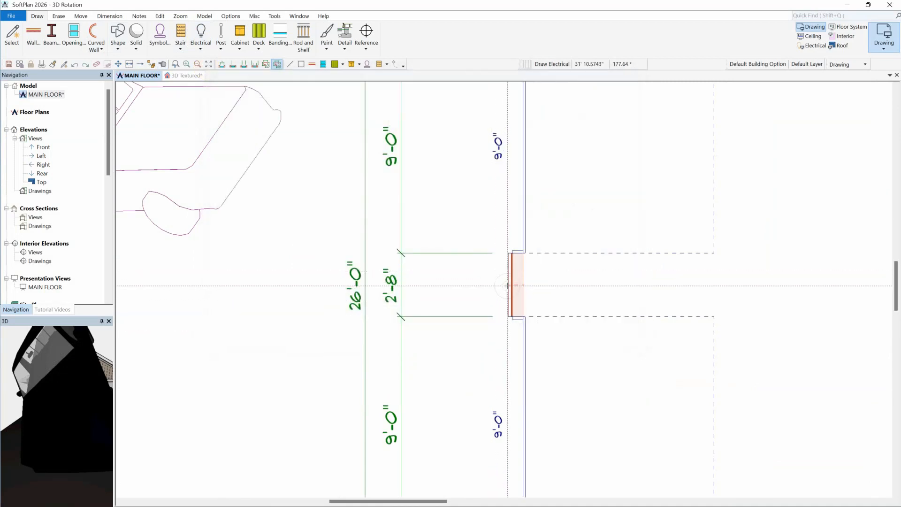
click(185, 75)
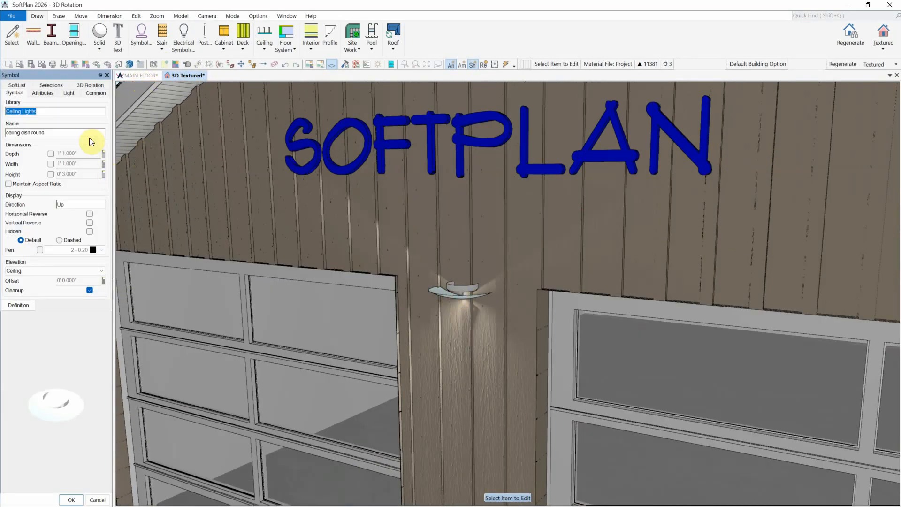
click(90, 85)
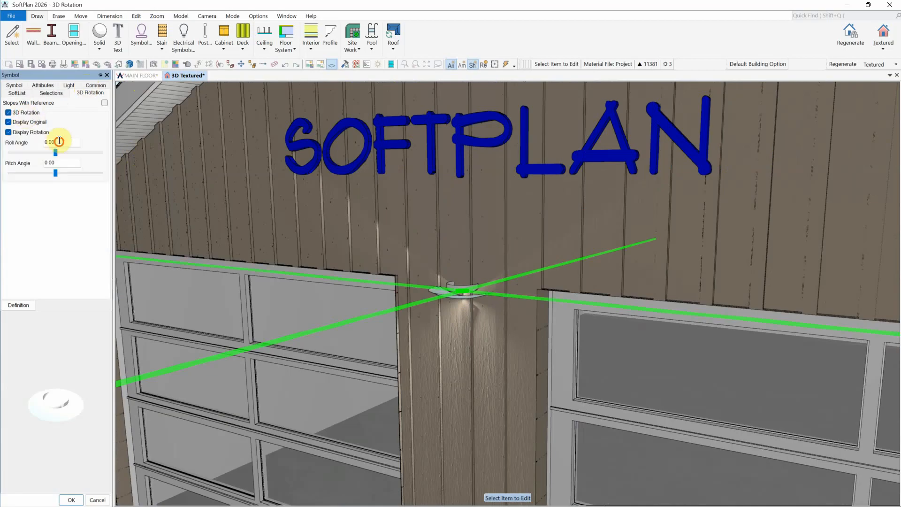
text(90.00)
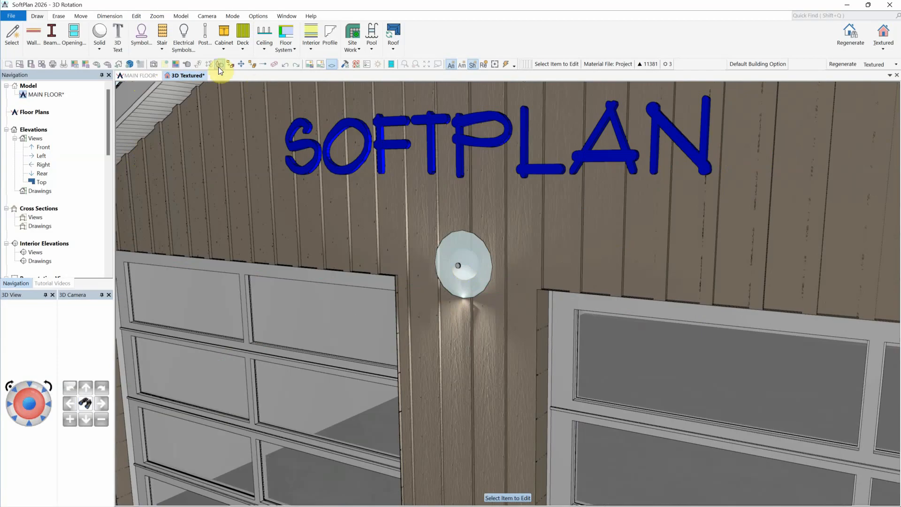
Step: Give the SOFTPLAN 3D text a 12° roll angle so it slants across the gable wall
double_click(327, 145)
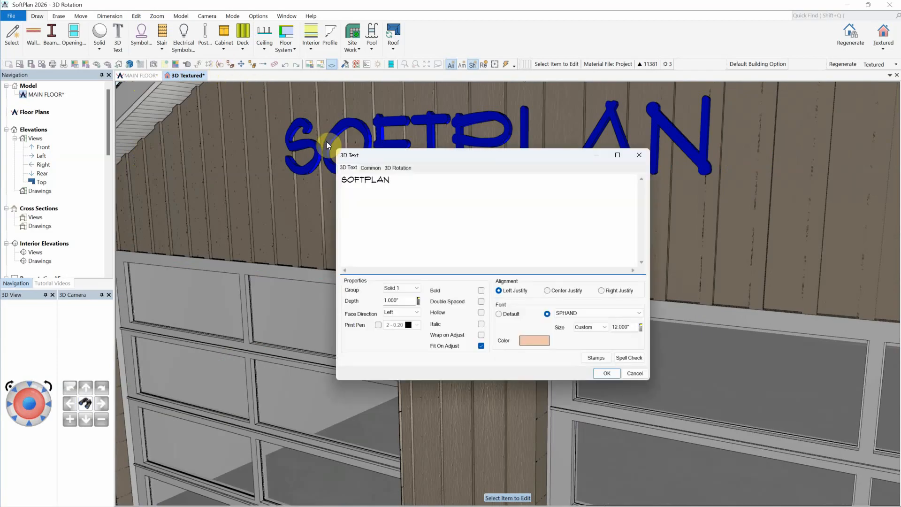
click(397, 167)
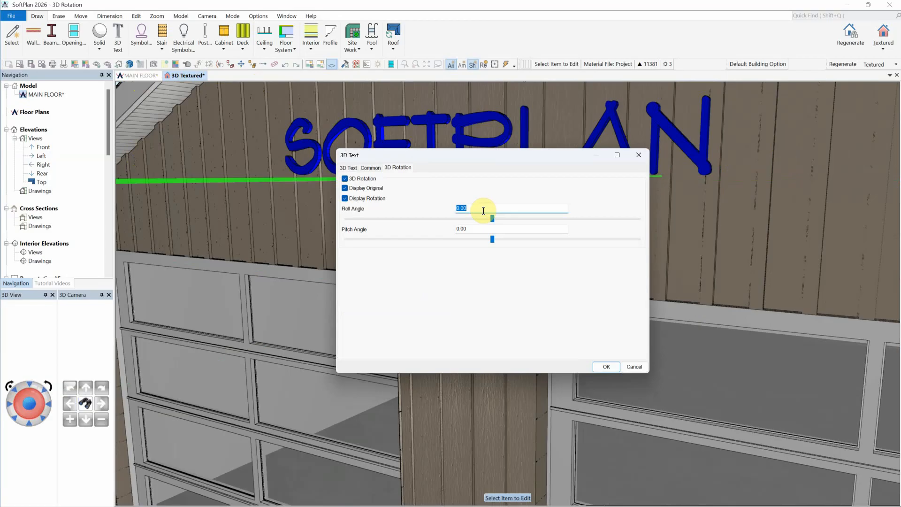
text(12)
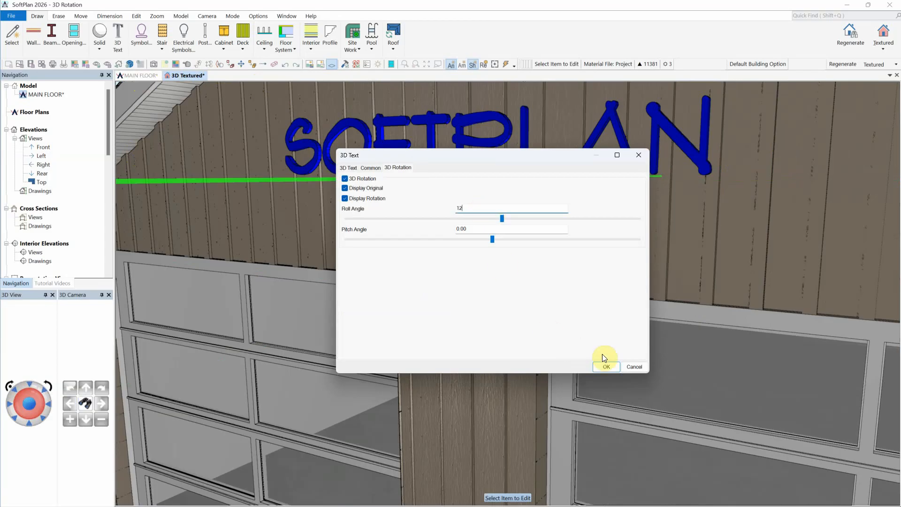
click(605, 367)
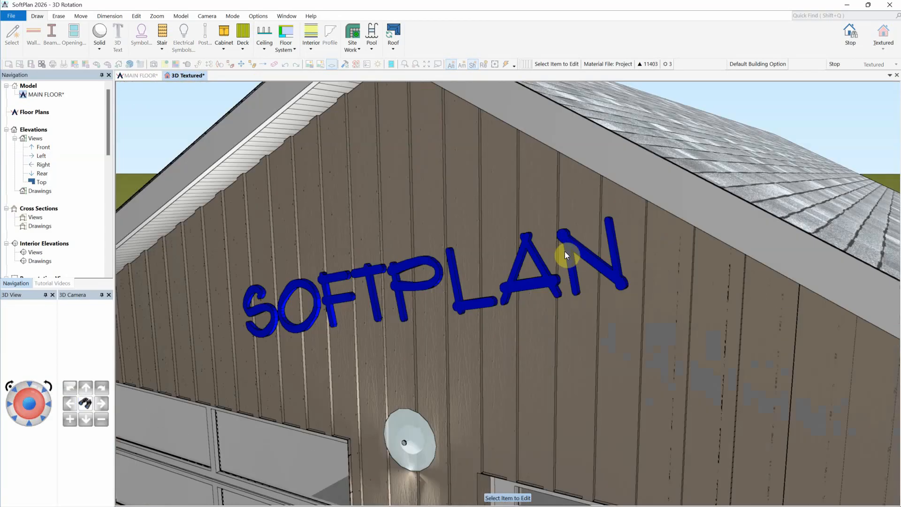